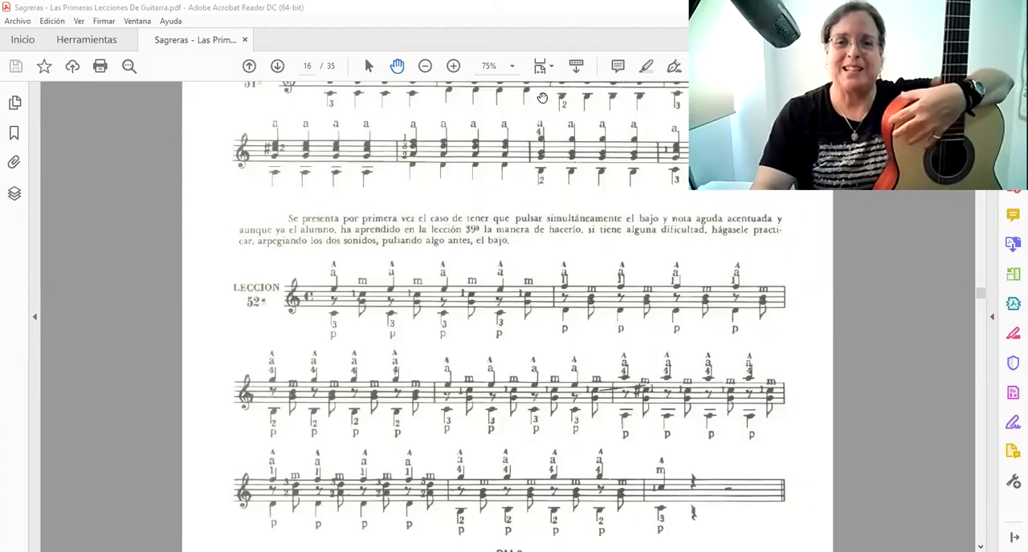
pyautogui.moveTo(475, 176)
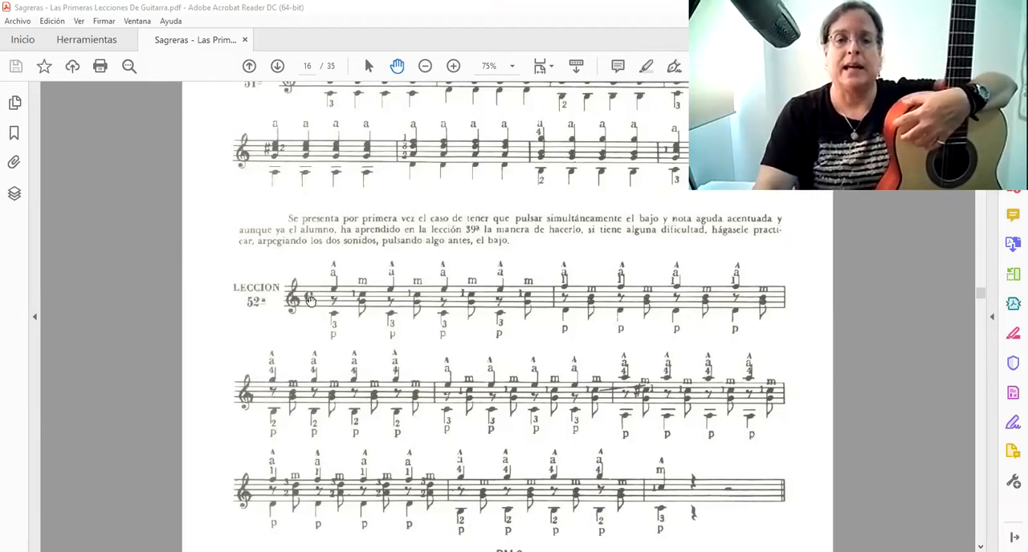
pyautogui.moveTo(328, 299)
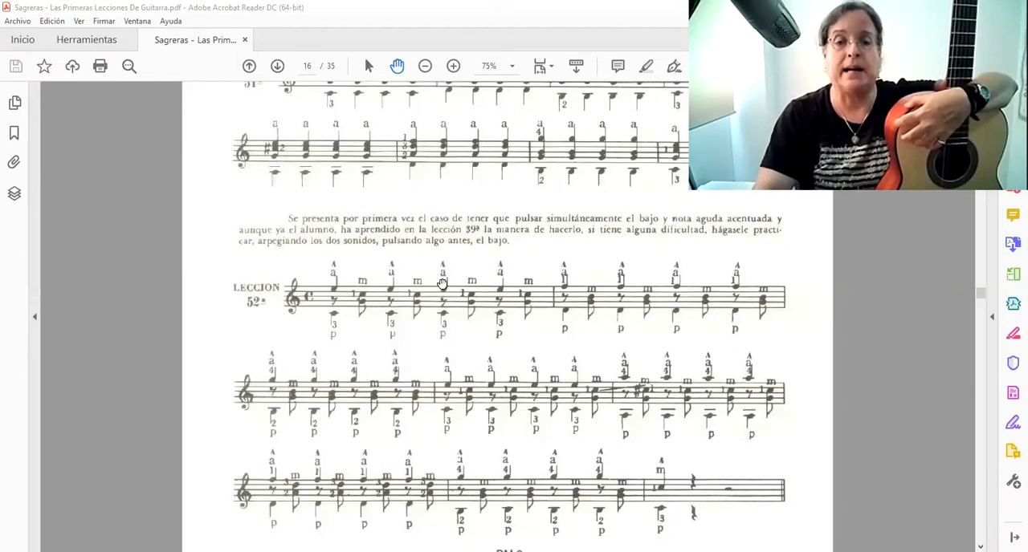
pyautogui.moveTo(585, 280)
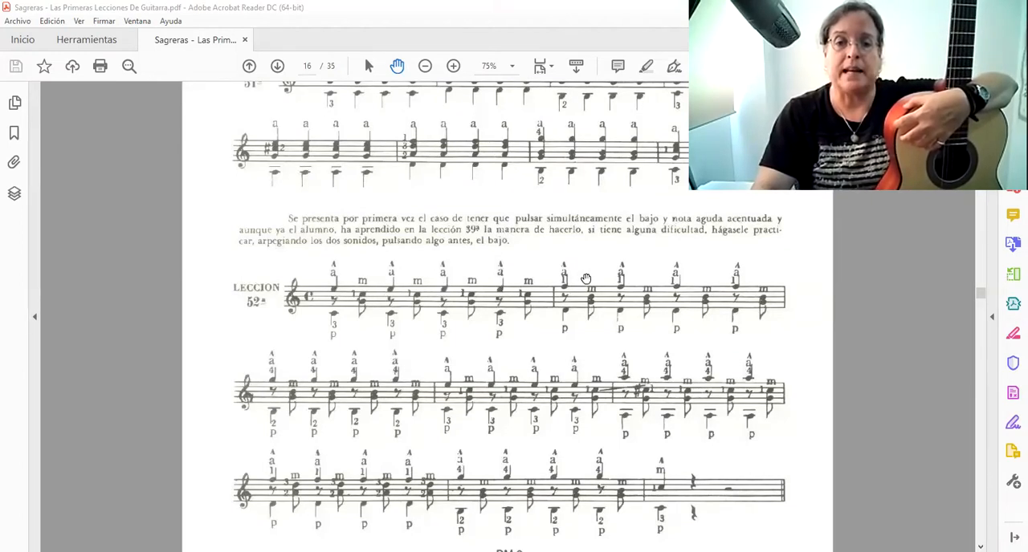
pyautogui.moveTo(334, 276)
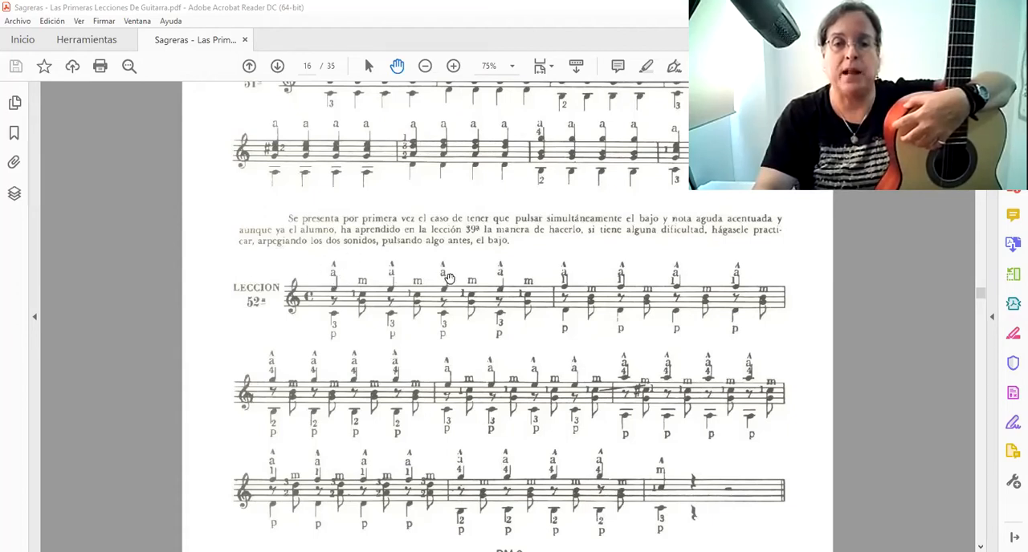
pyautogui.moveTo(618, 111)
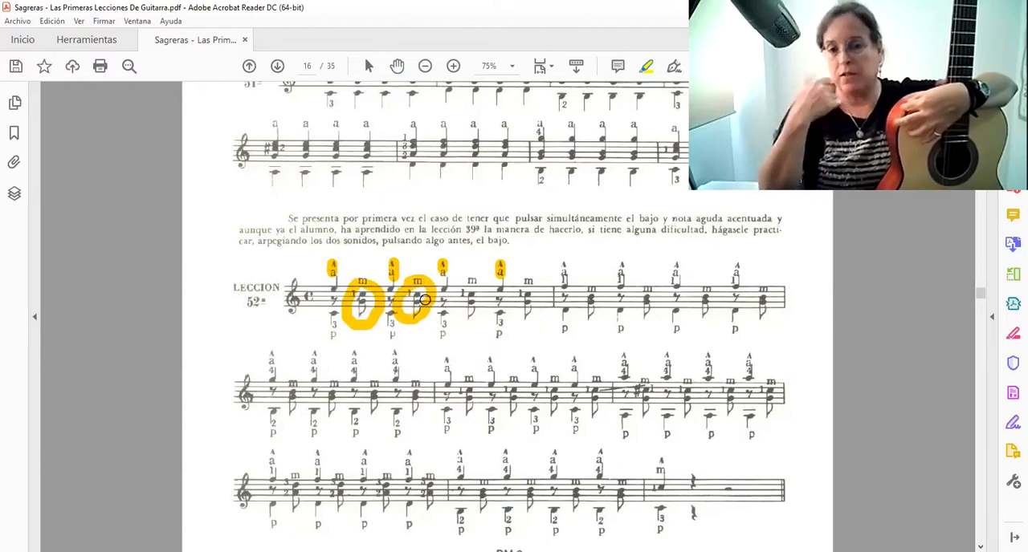
pyautogui.moveTo(528, 170)
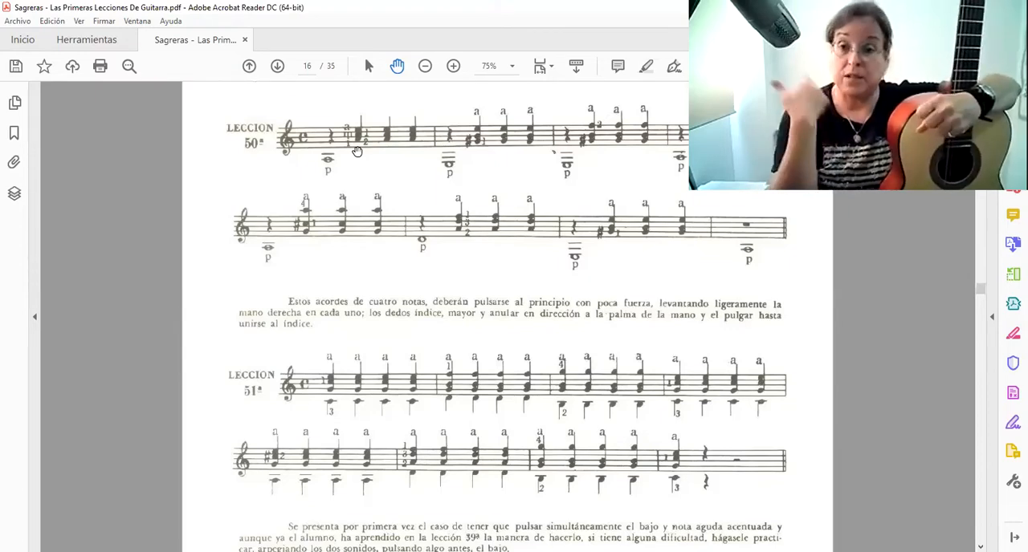
pyautogui.moveTo(343, 280)
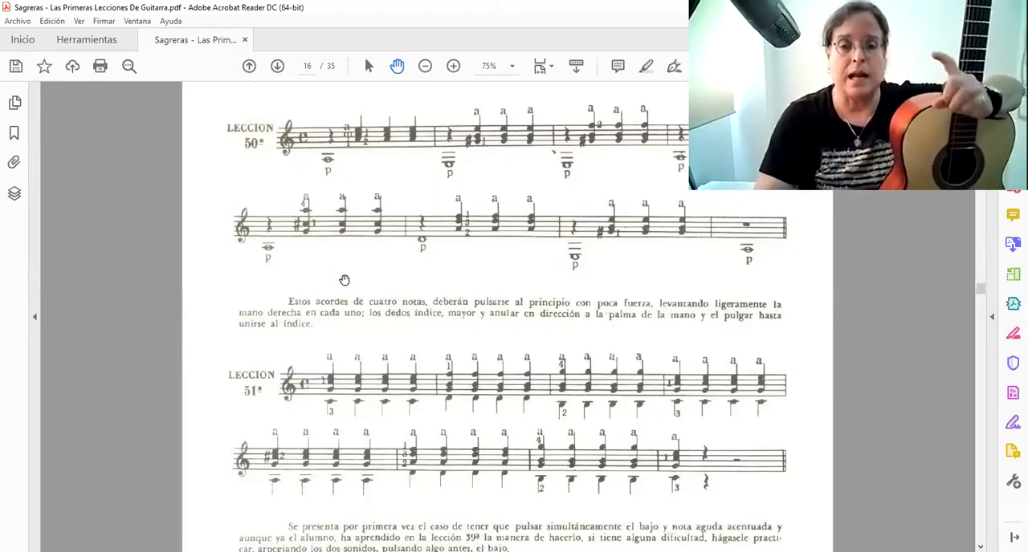
pyautogui.scroll(-3)
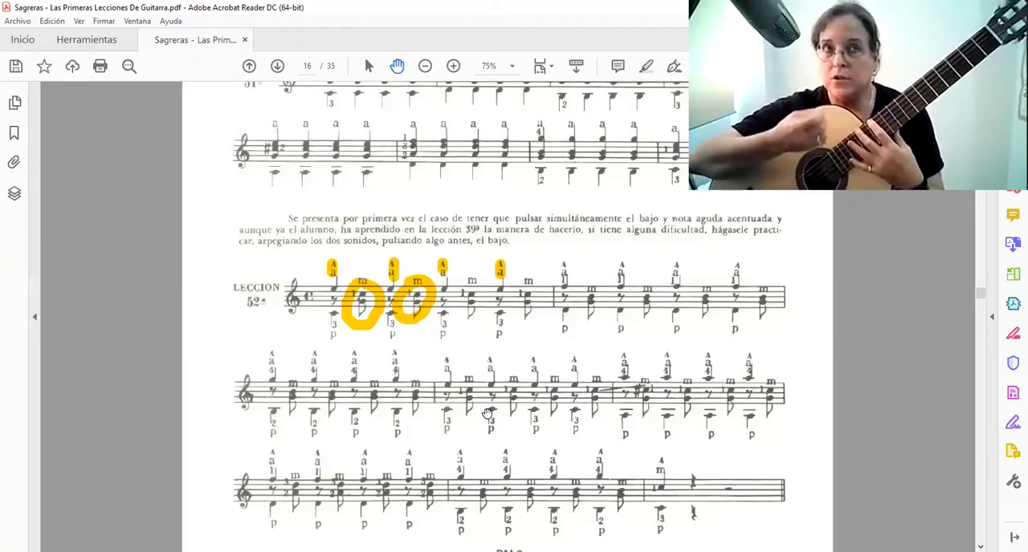
pyautogui.moveTo(446, 432)
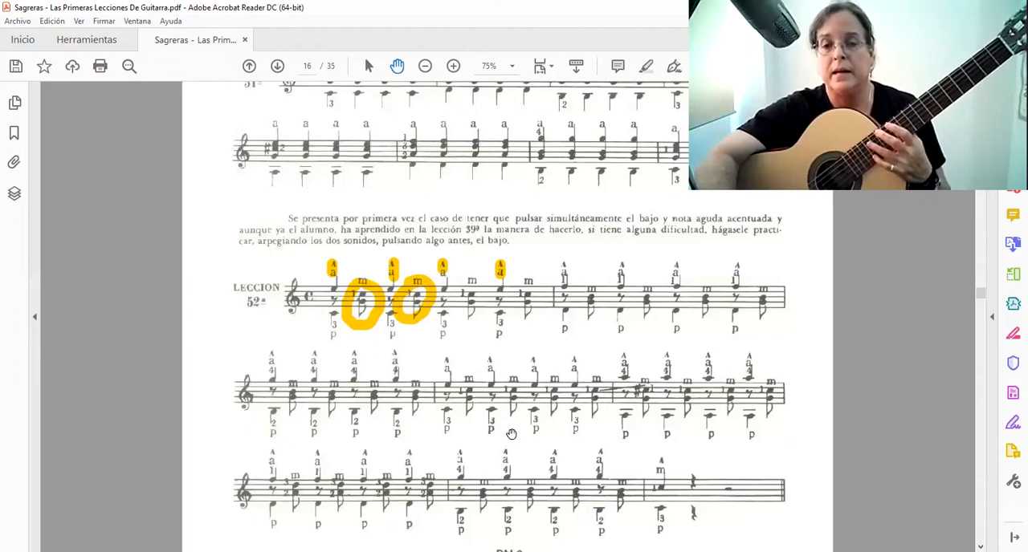
pyautogui.moveTo(480, 434)
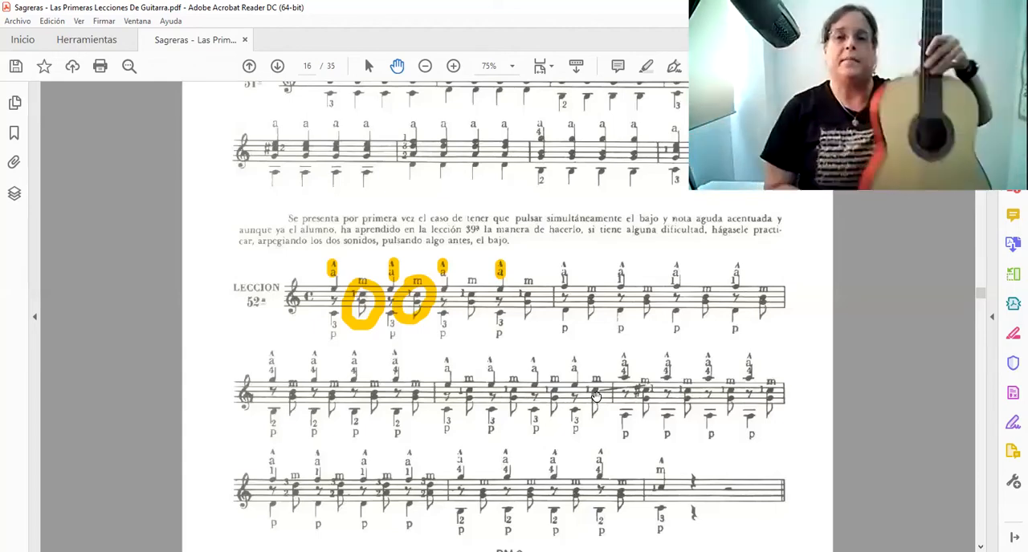
pyautogui.moveTo(498, 463)
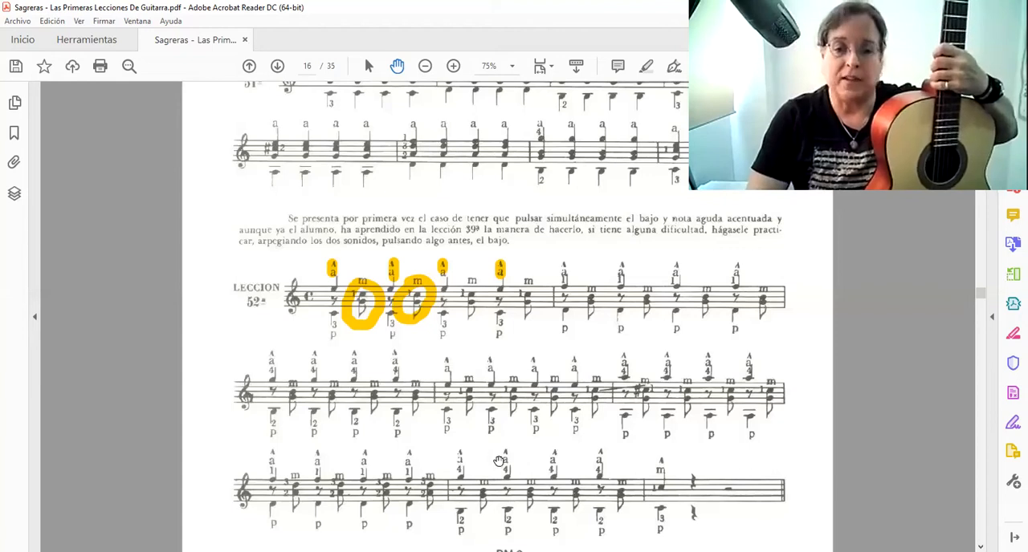
pyautogui.moveTo(482, 462)
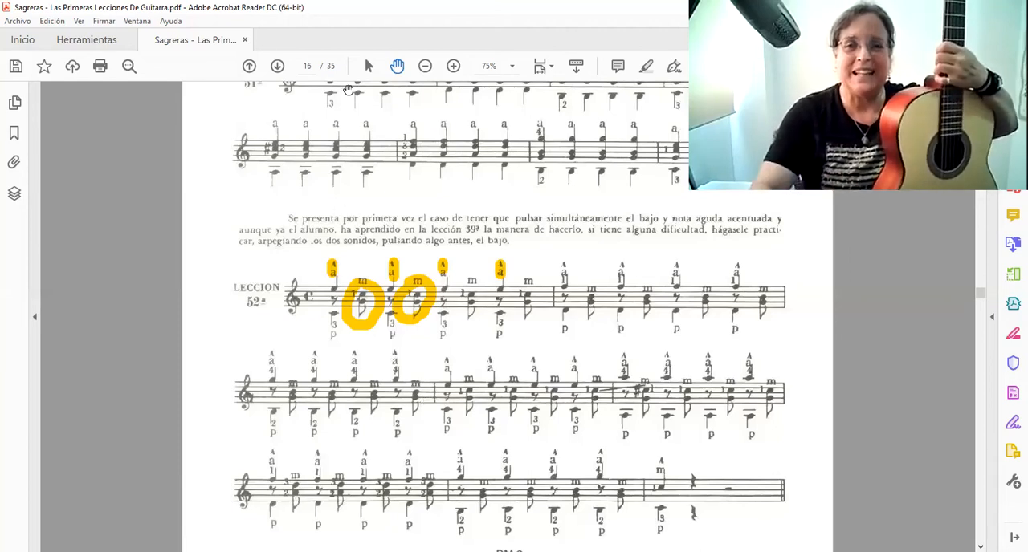
pyautogui.moveTo(389, 32)
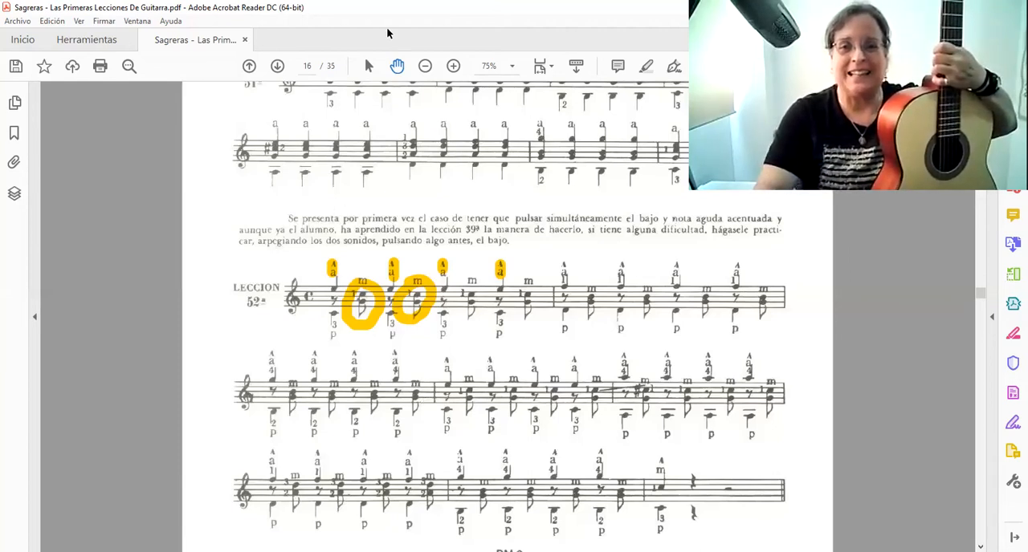